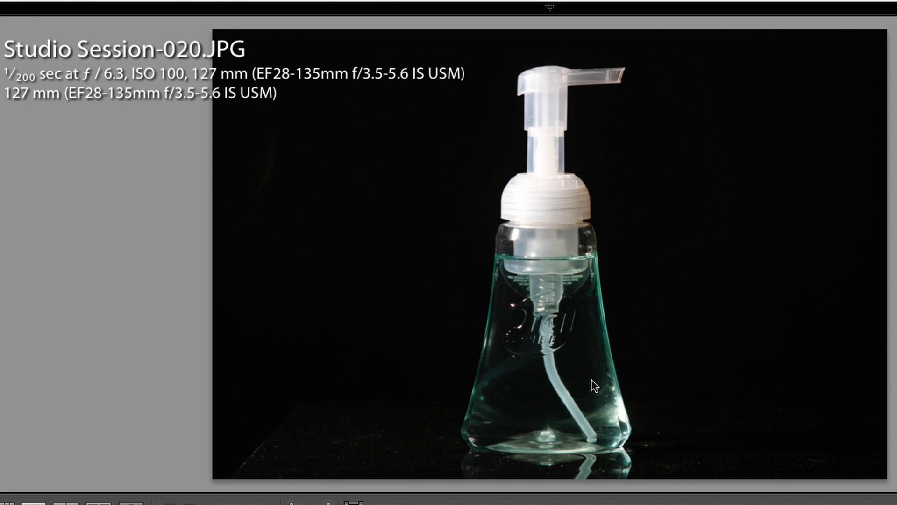
mouse_move(633, 336)
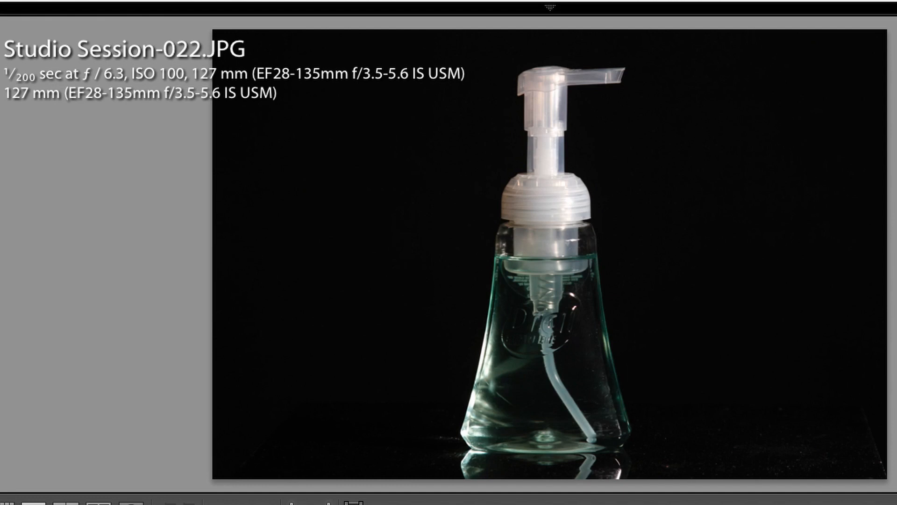
mouse_move(610, 337)
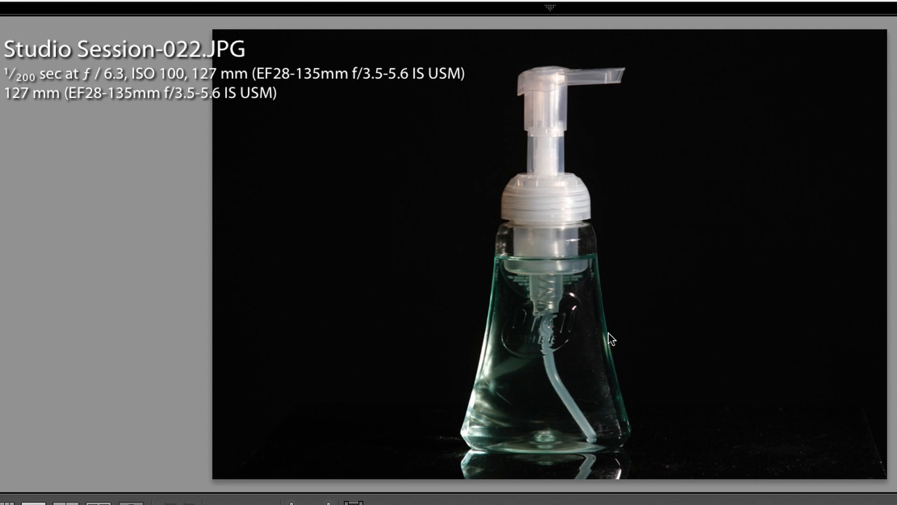
mouse_move(628, 339)
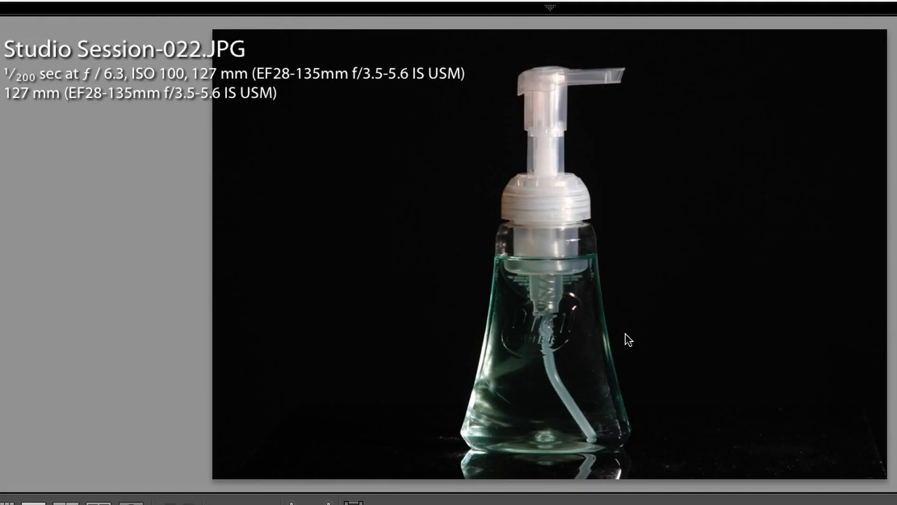
- Capture the darker rim-lit frame Studio Session-023.JPG into the Loupe view
key(Right)
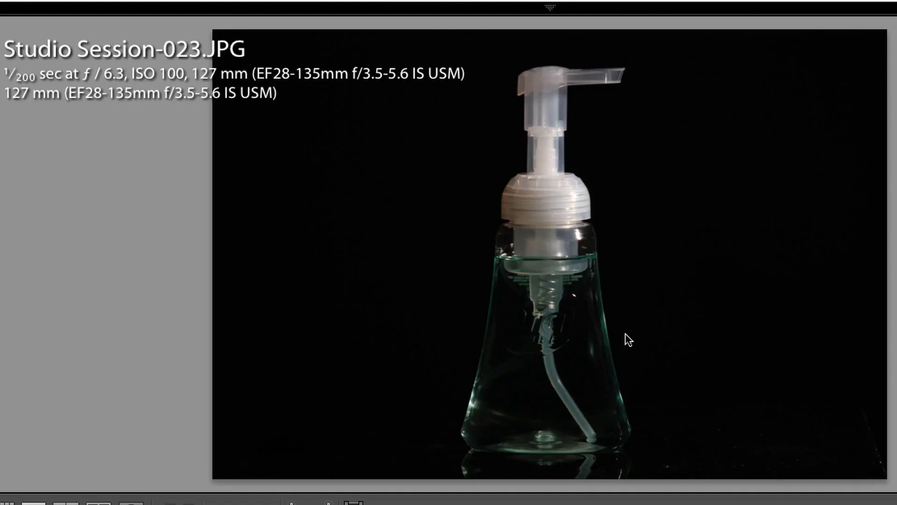
- Capture Studio Session-024.JPG, glance back at shot 020, and return to 024
key(Right)
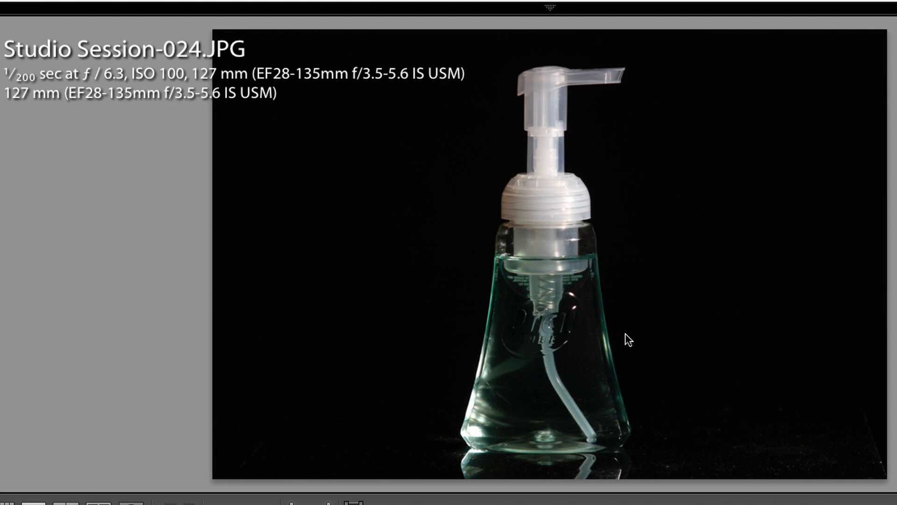
mouse_move(96, 302)
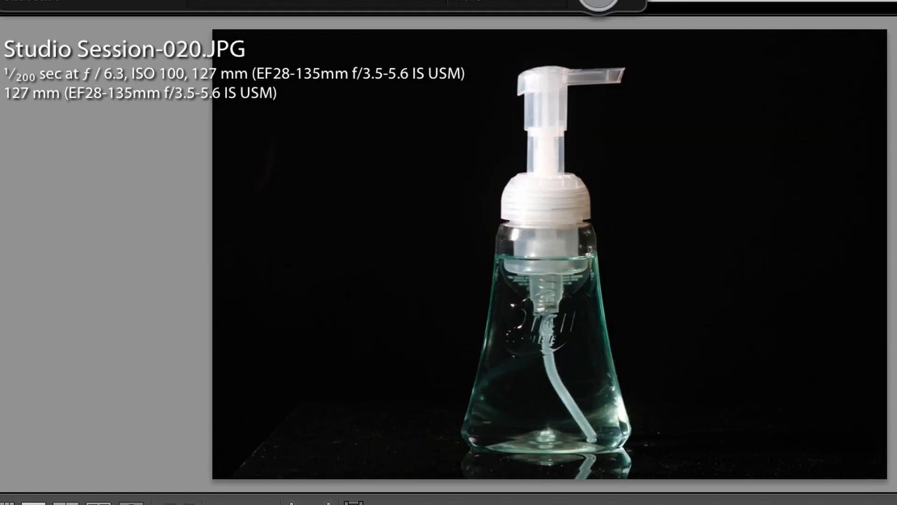
key(right)
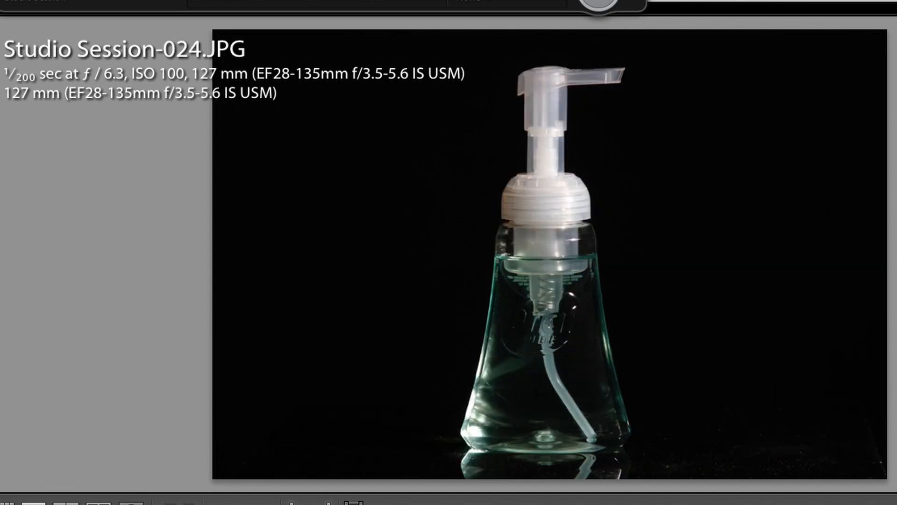
- Capture Studio Session-025.JPG and the darker rim-lit Studio Session-026.JPG
key(Right)
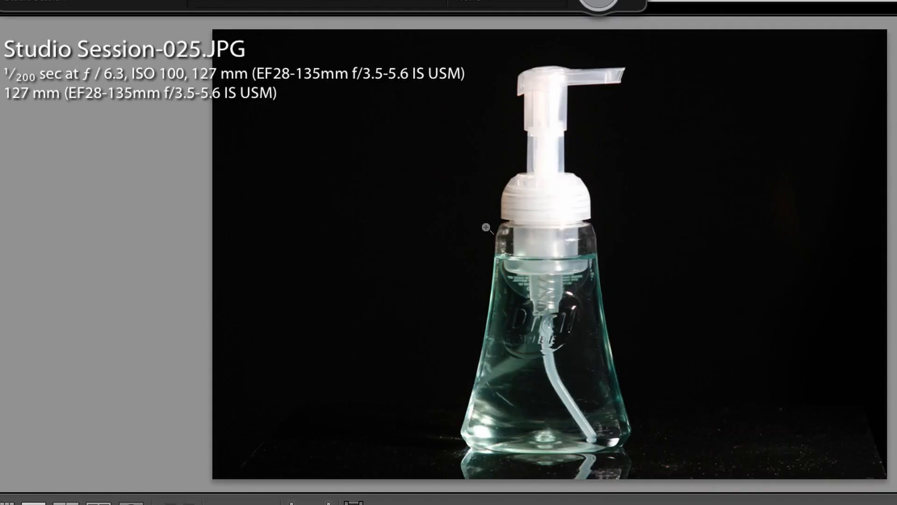
mouse_move(558, 146)
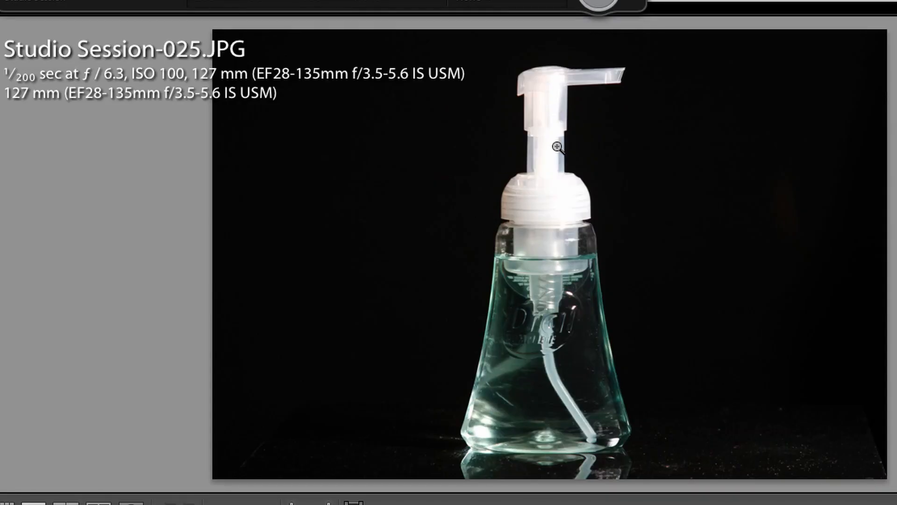
key(Right)
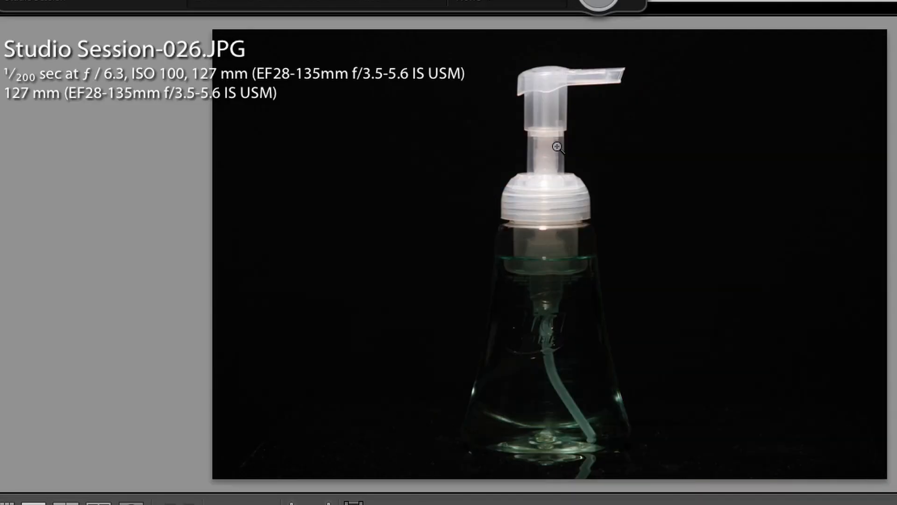